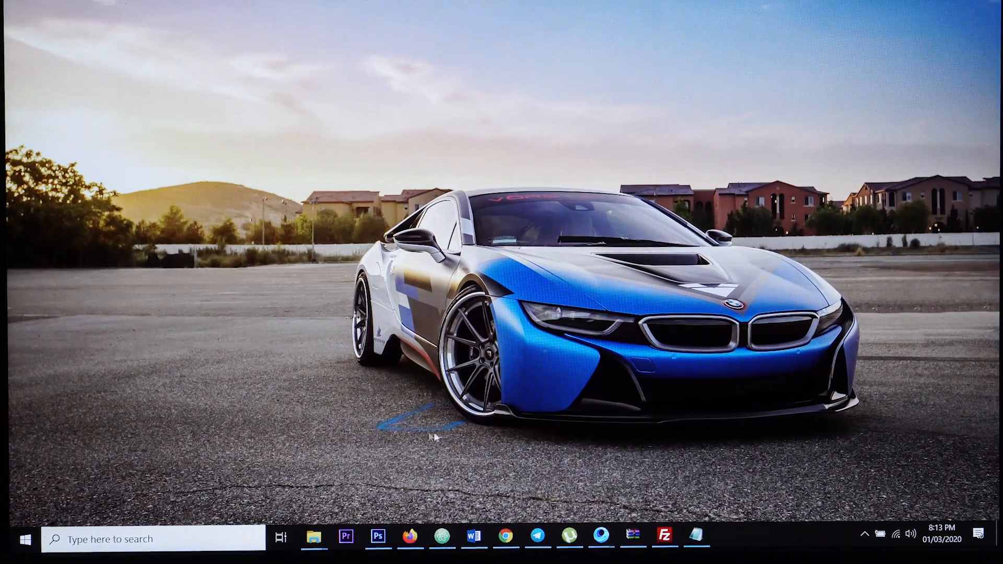
Launch Google Chrome from the taskbar.
click(506, 536)
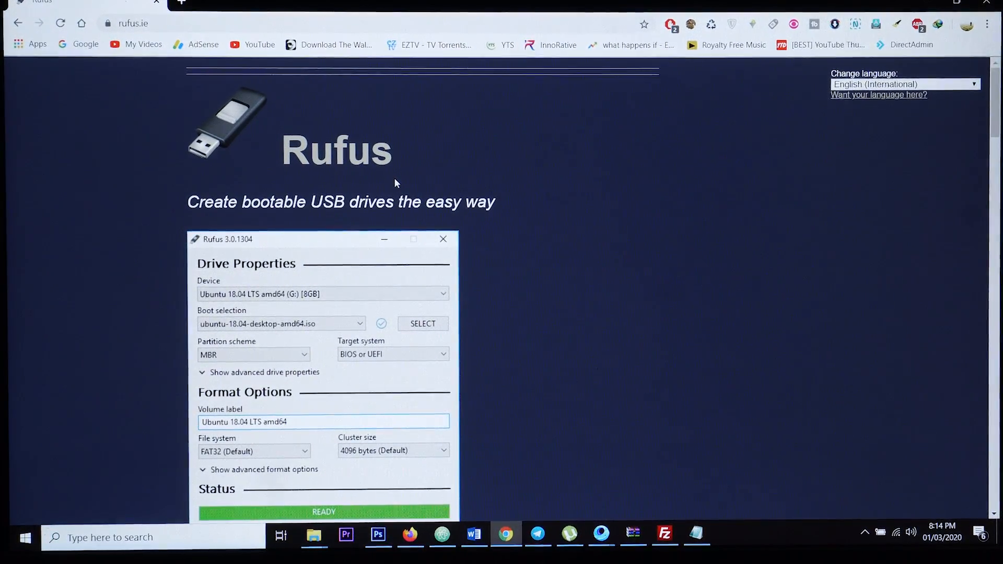
scroll(down, 3)
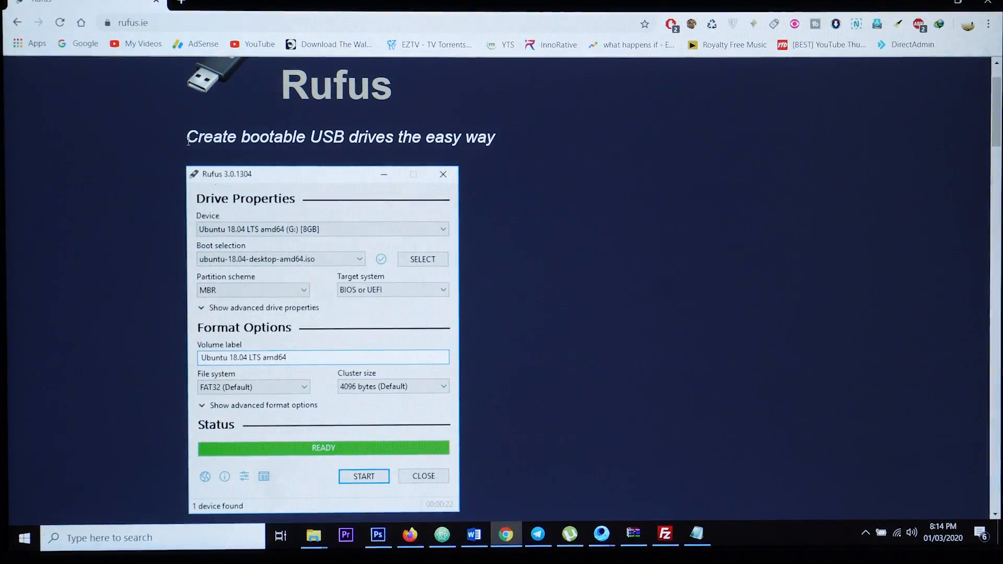
scroll(down, 3)
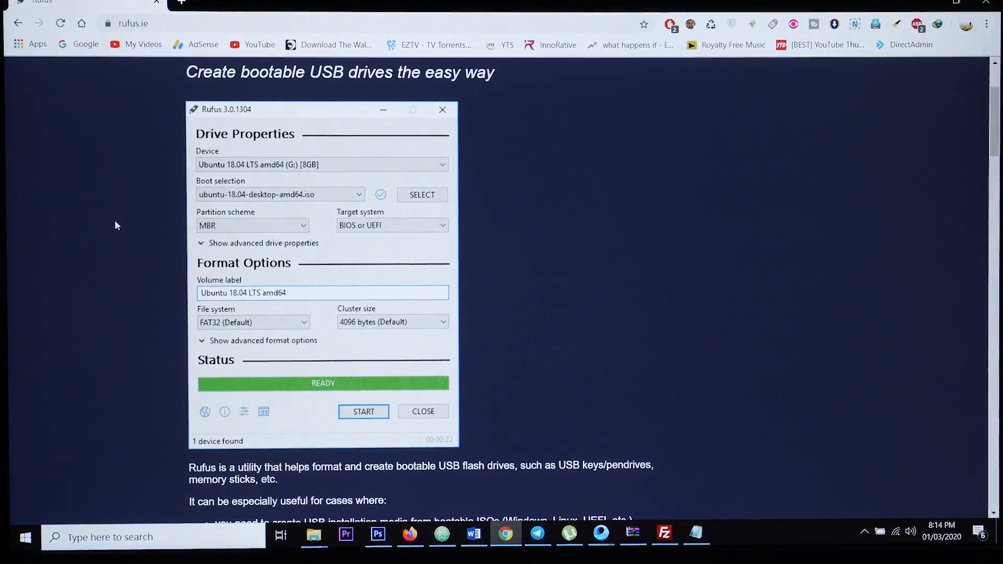
mouse_move(135, 250)
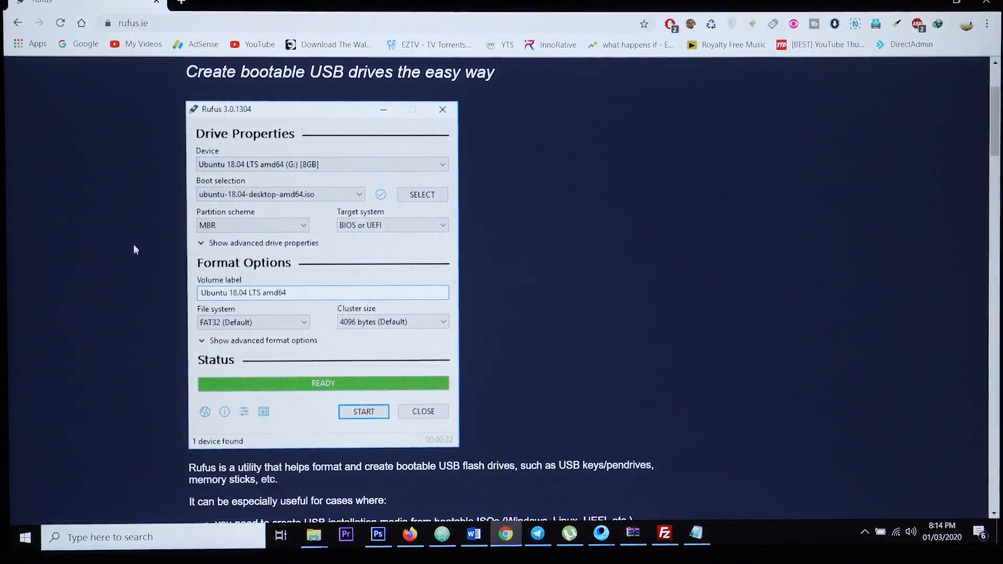
scroll(down, 3)
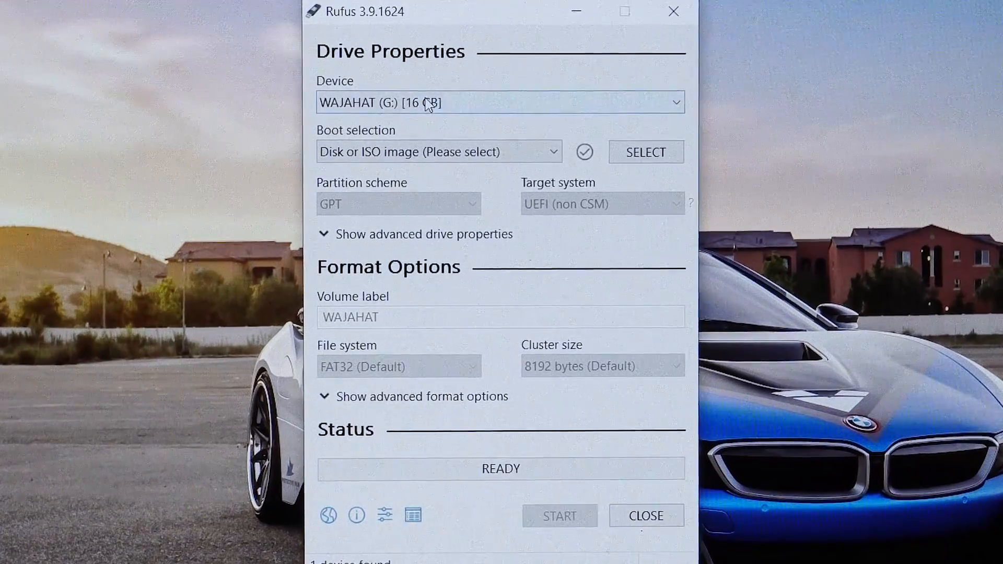
Select the 16 GB USB drive (G:) as the Rufus target device.
click(501, 101)
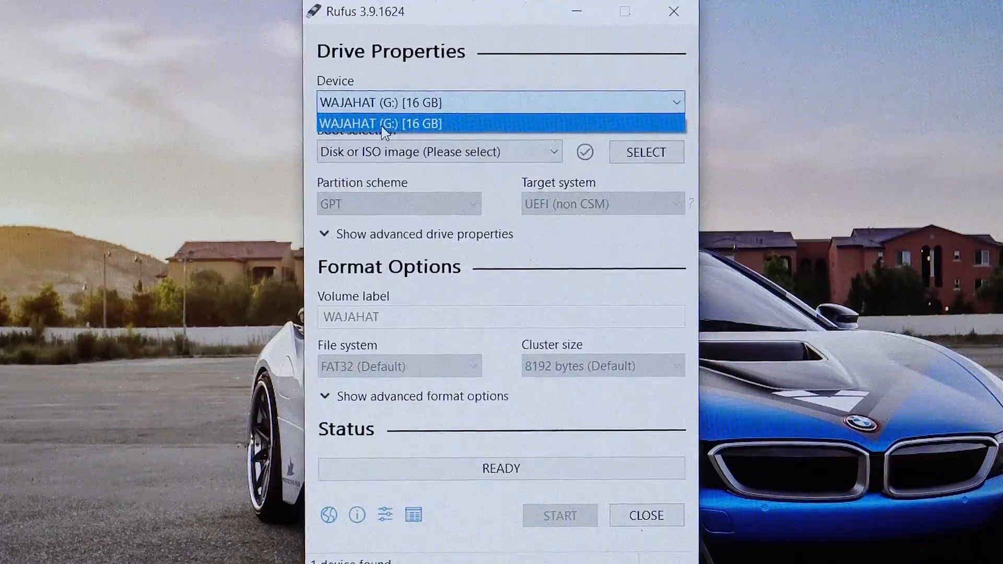
click(502, 123)
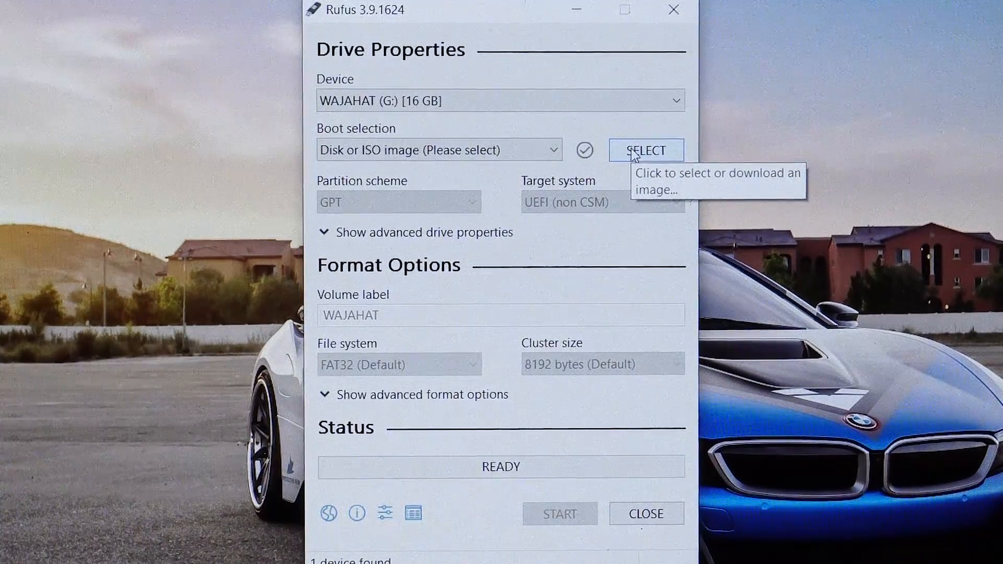
Load the Windows ISO from the Downloads folder as the boot selection.
click(646, 151)
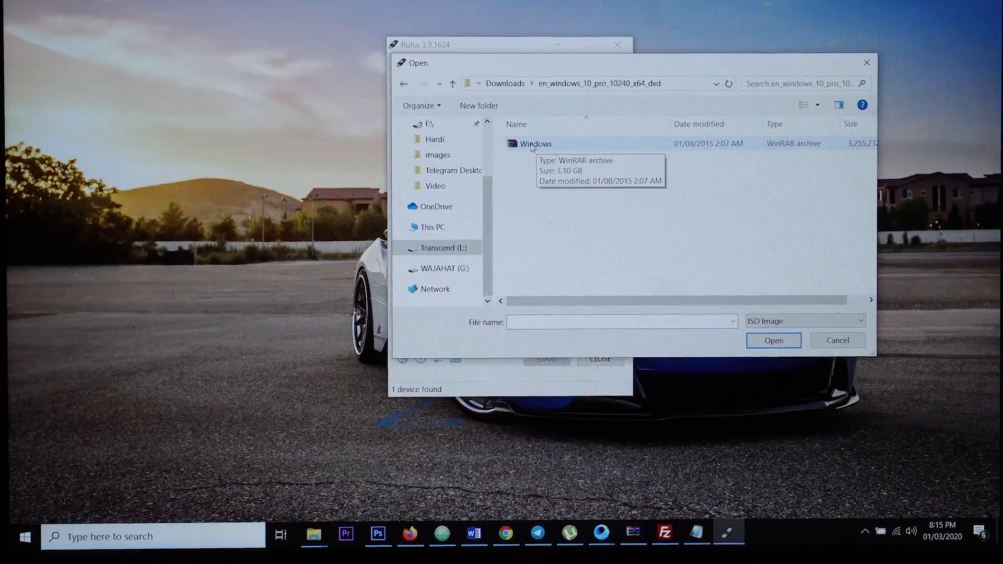
click(536, 143)
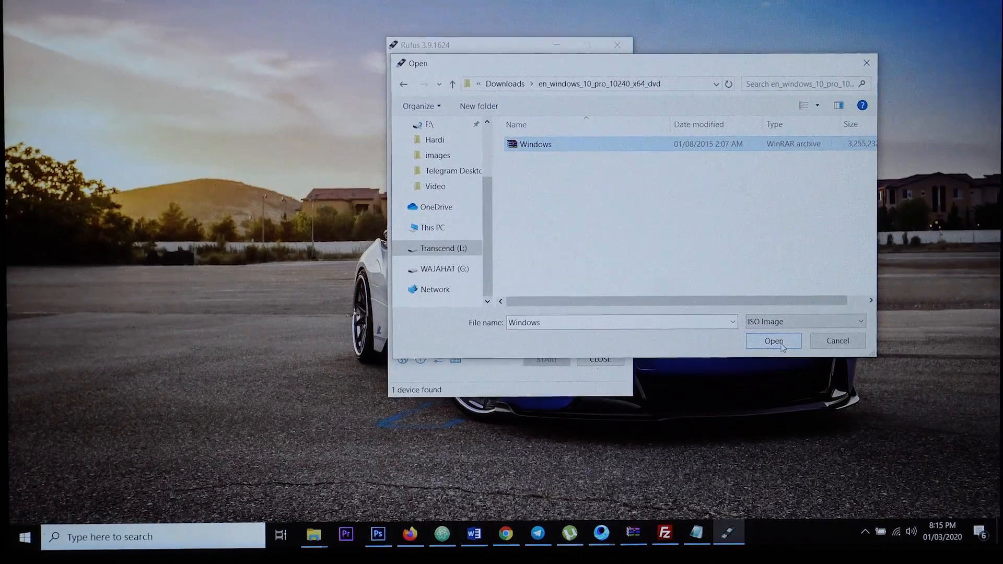
click(774, 340)
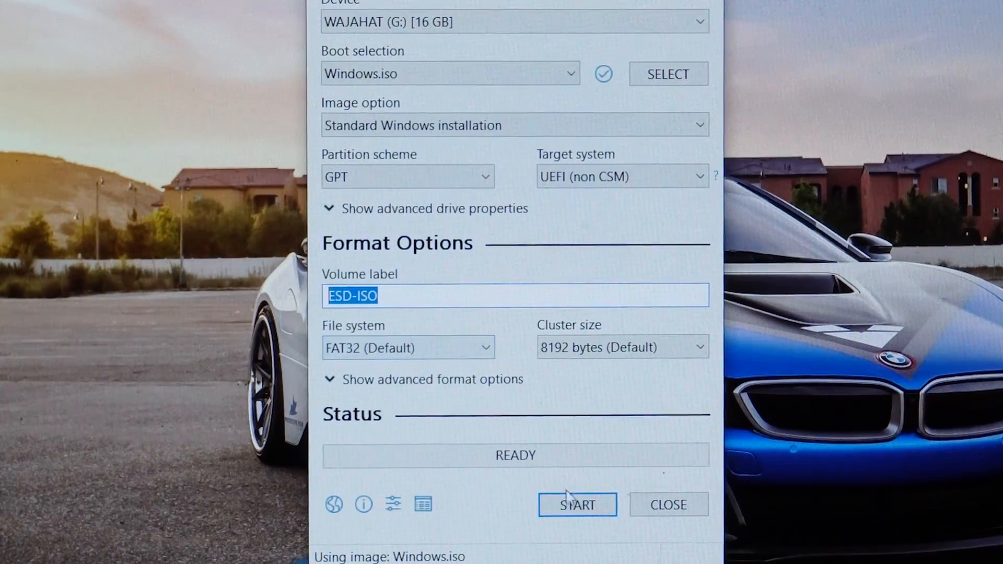
Start writing the ISO to the 16 GB drive, accepting the data destruction warning.
click(576, 504)
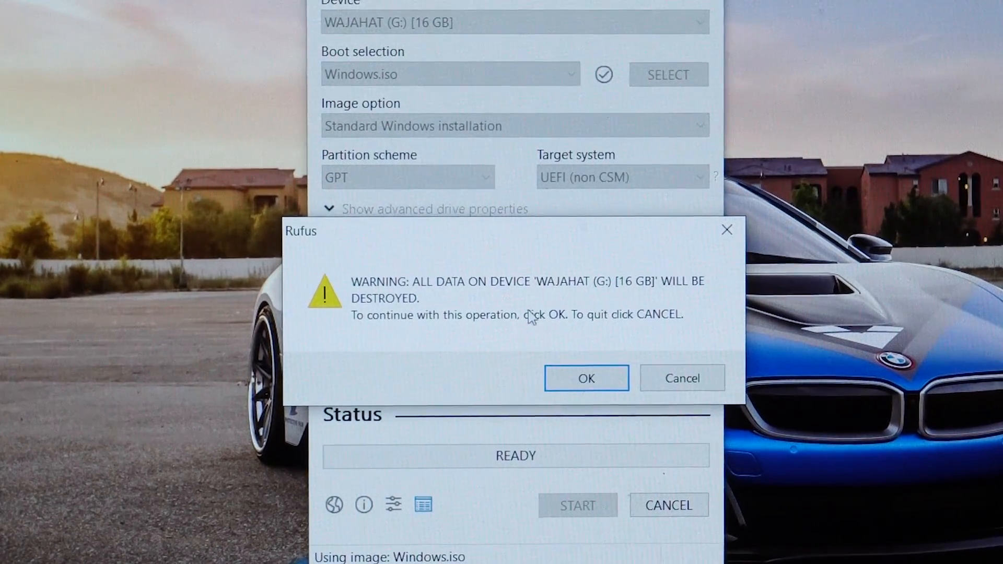
click(586, 377)
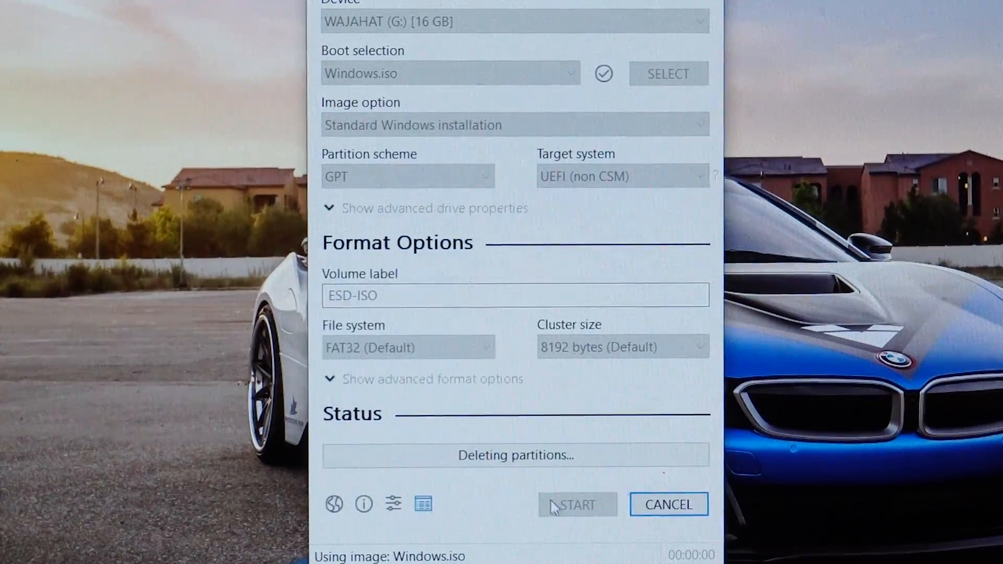